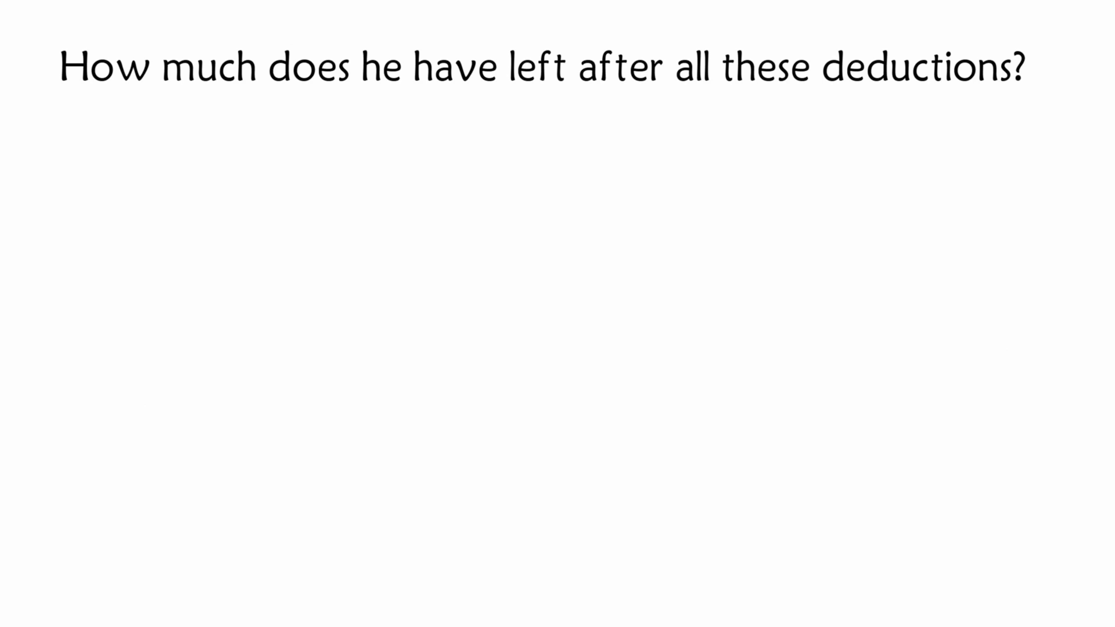
type("Will Oluwafemi have enough time to save for the dress in 24 months in time for the prom?")
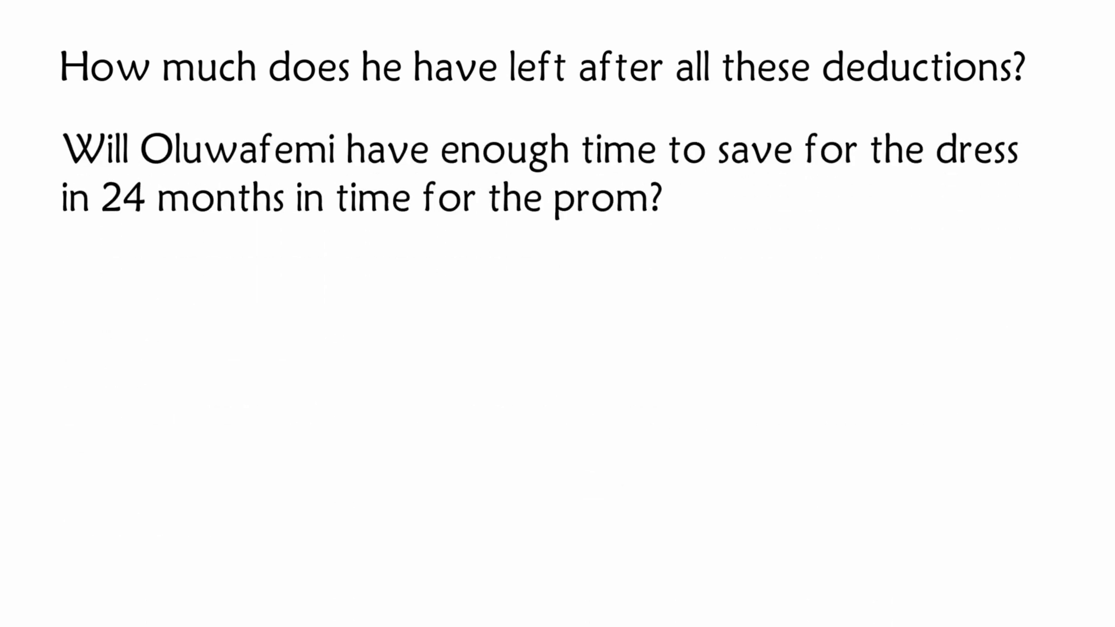